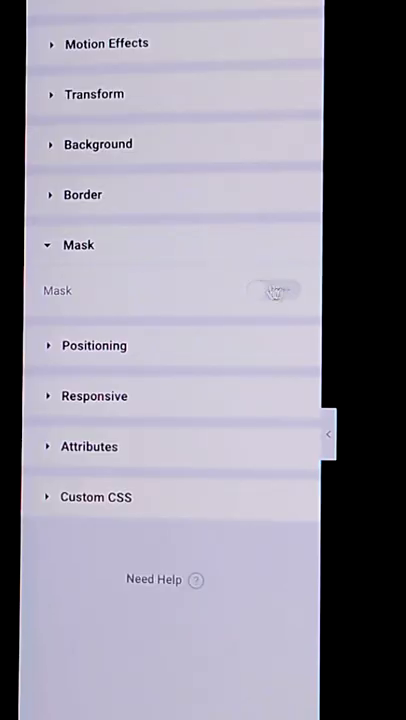
- Expand the Background section in the Nozom heading's Advanced settings
left_click(272, 290)
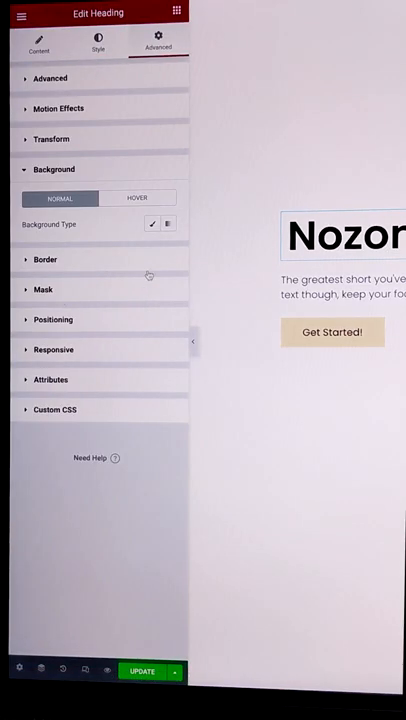
left_click(96, 48)
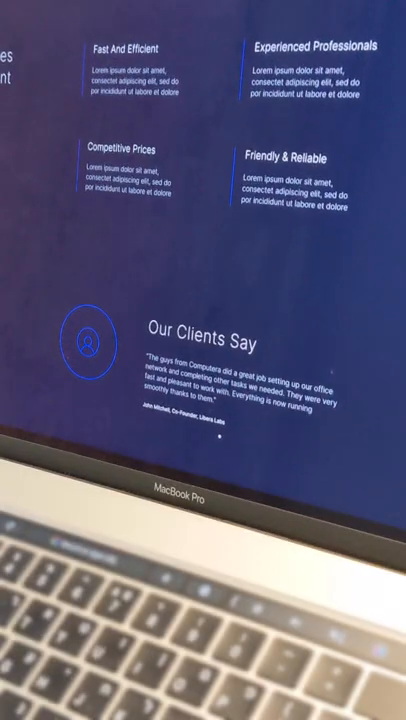
- Show the Global Colors palette for the user icon's Primary Color
scroll("down", 3)
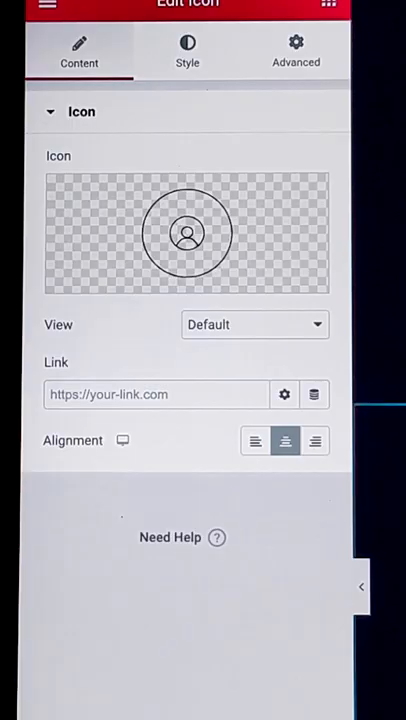
left_click(188, 50)
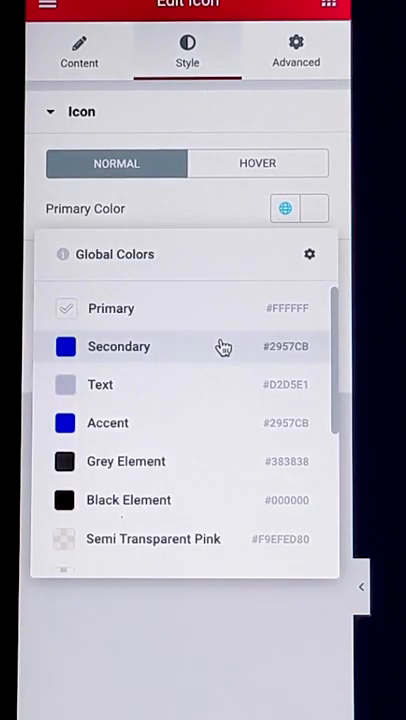